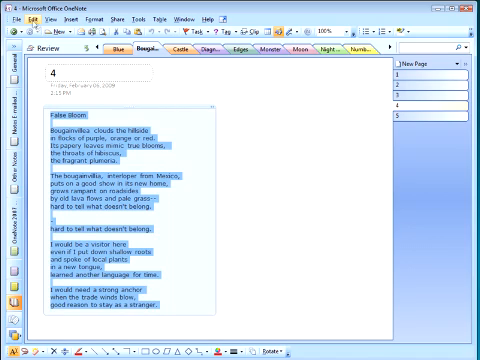
# Copy the selected draft poem text on page 4 via the context menu
pyautogui.rightClick(90, 140)
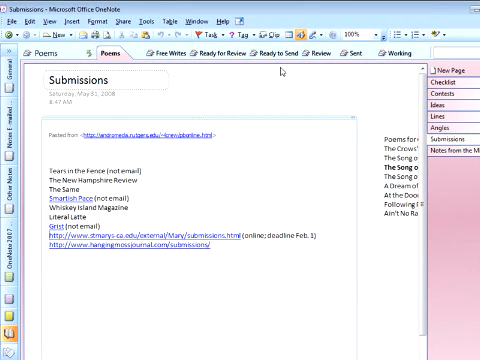
pyautogui.moveTo(384, 62)
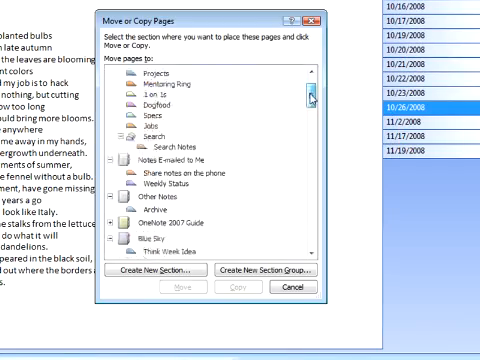
# Name the new section for the free write page 'Bulb' in Move or Copy
pyautogui.scroll(-3)
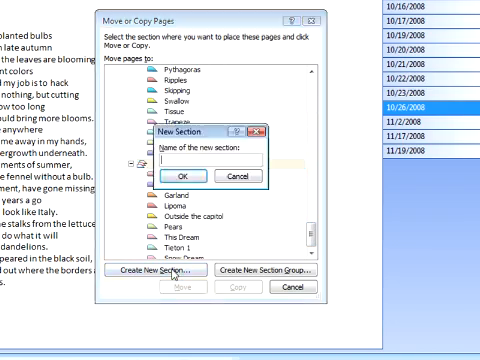
pyautogui.write('Bl')
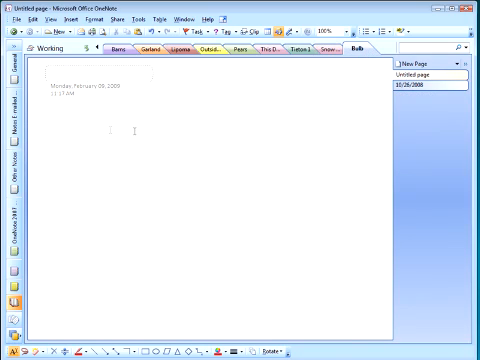
# Start a new untitled page and place the cursor in its title area
pyautogui.click(422, 88)
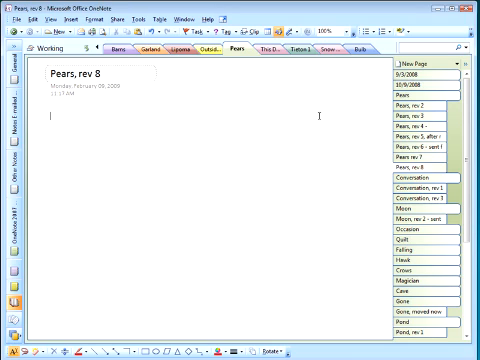
# Begin writing in the body of the 'Pears, rev 8' subpage
pyautogui.click(416, 180)
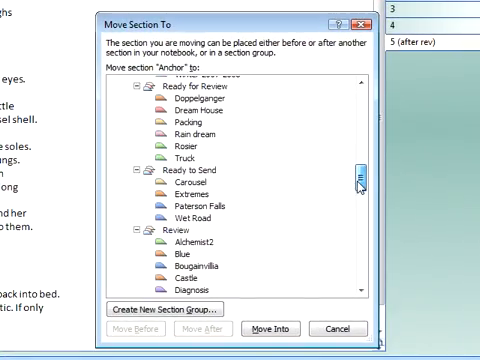
# Locate the Ready to Send group in the Move Section To list
pyautogui.scroll(-3)
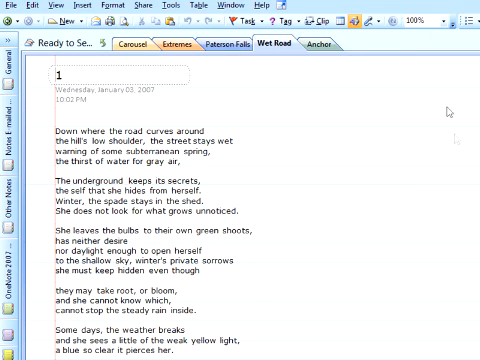
# Switch to the Anchor section inside the Ready to Send group
pyautogui.click(320, 44)
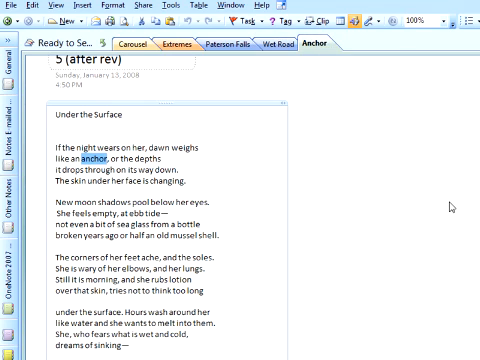